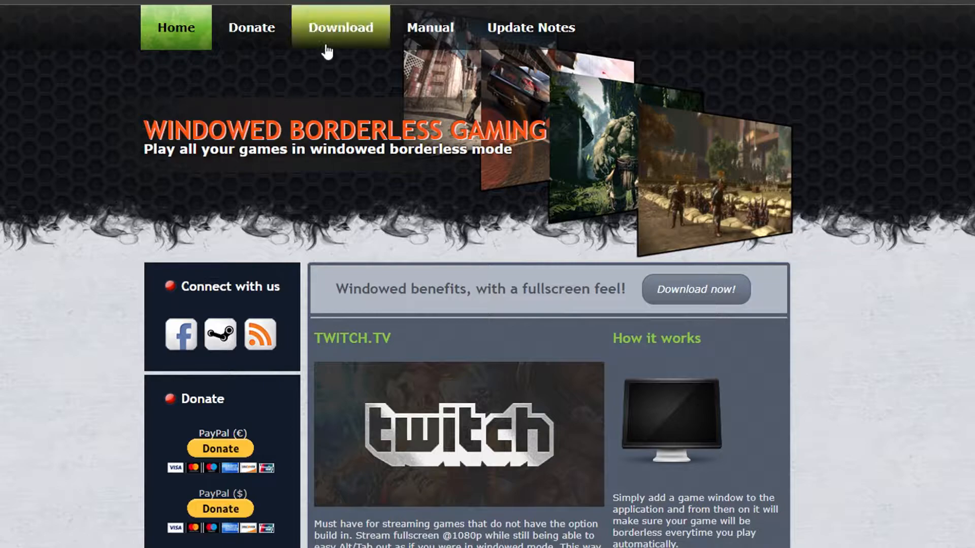
Step: Download Windowed Borderless Gaming version 2.1.0.1 from the site's Download page
click(341, 27)
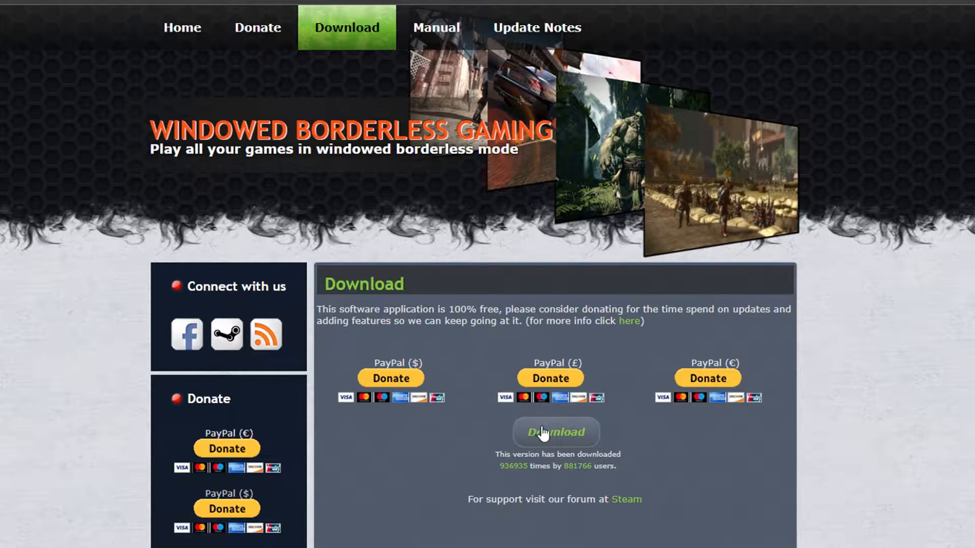
click(556, 432)
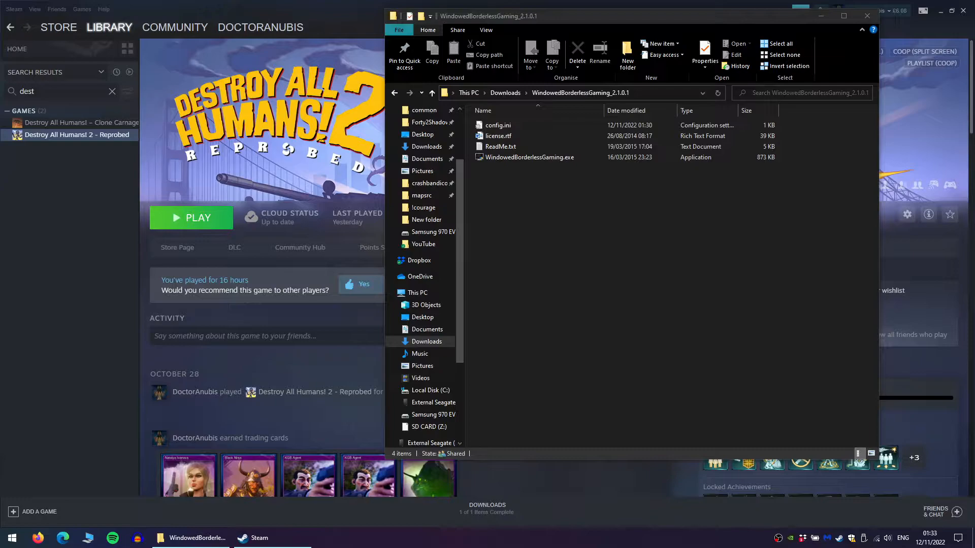
Step: Run WindowedBorderlessGaming.exe from the WindowedBorderlessGaming_2.1.0.1 folder in Downloads
click(530, 156)
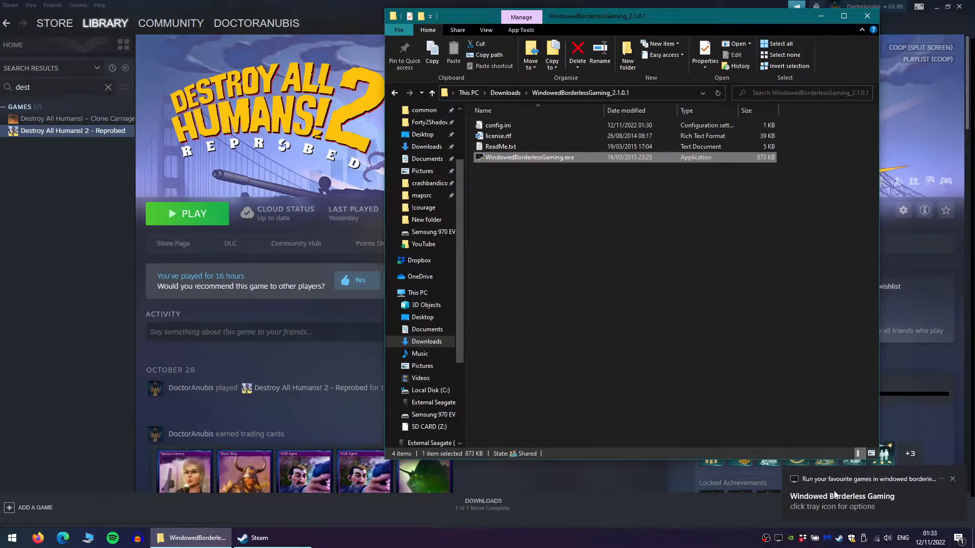
mouse_move(766, 538)
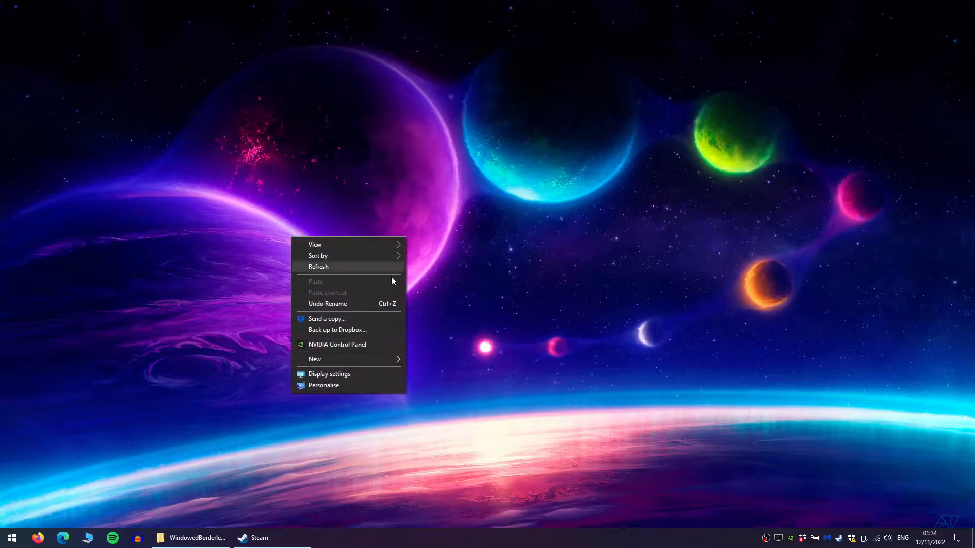
Step: Place display 2 beneath display 1, offset slightly right, and apply the arrangement
click(329, 374)
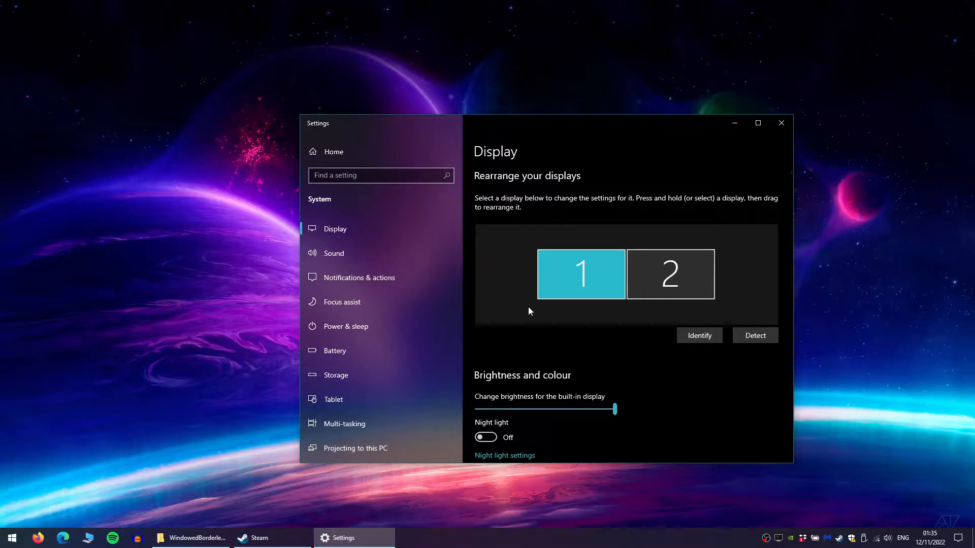
scroll(down, 3)
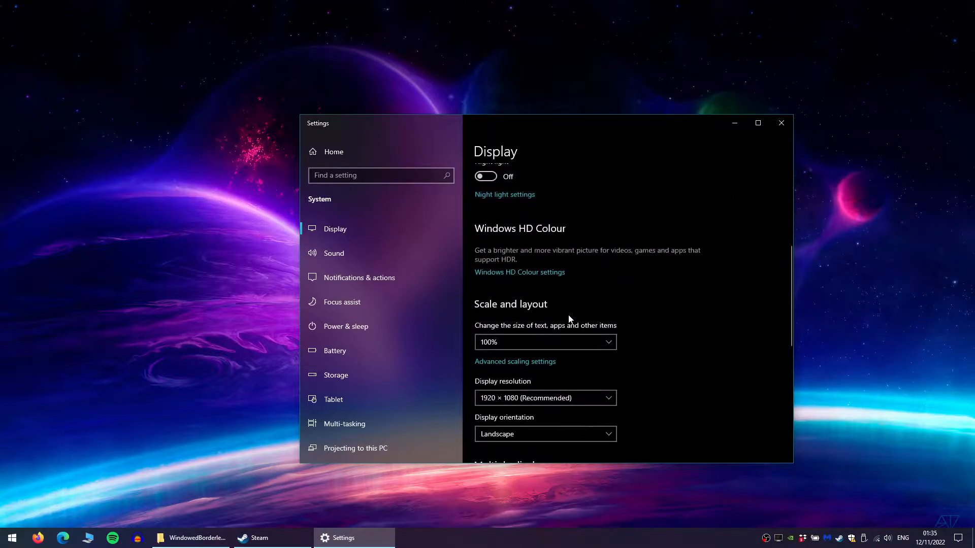
scroll(down, 3)
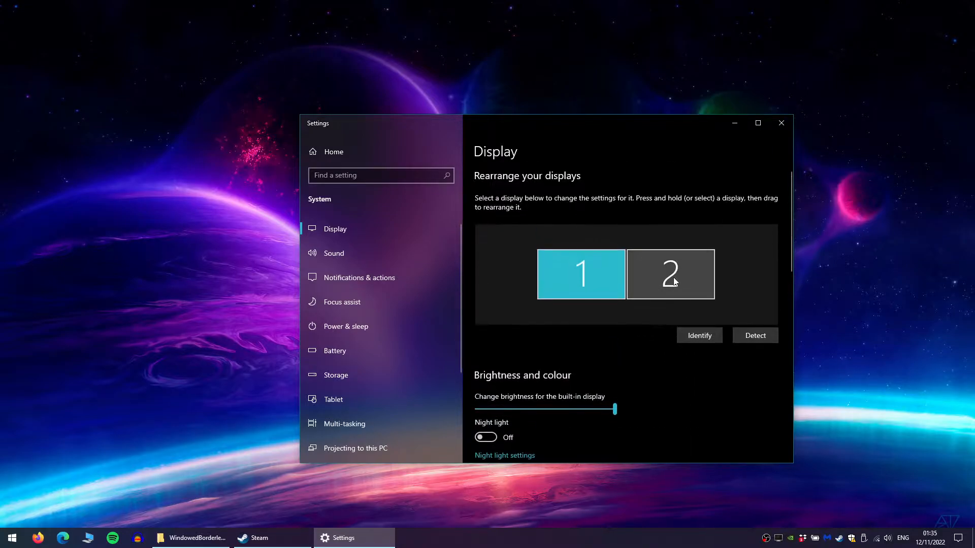
drag(671, 274, 652, 303)
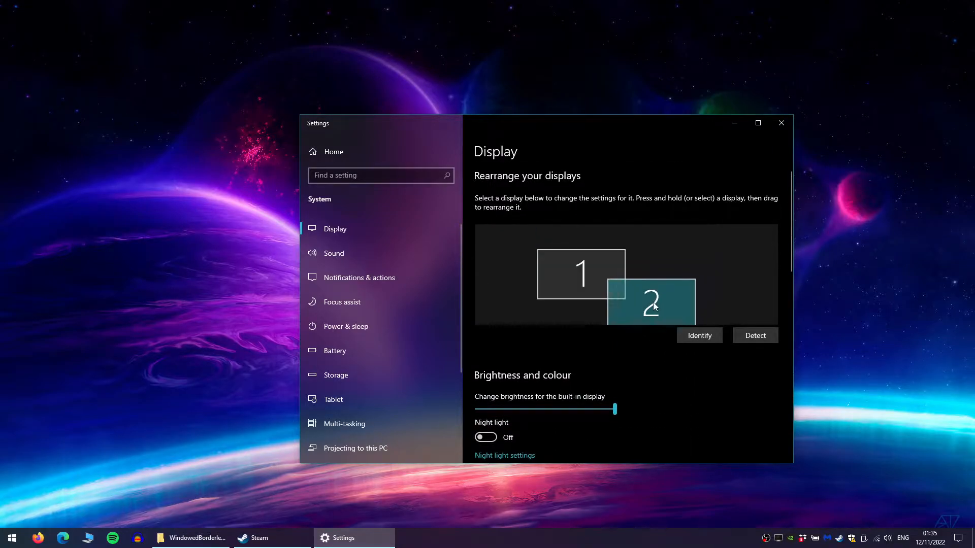
drag(652, 303, 639, 292)
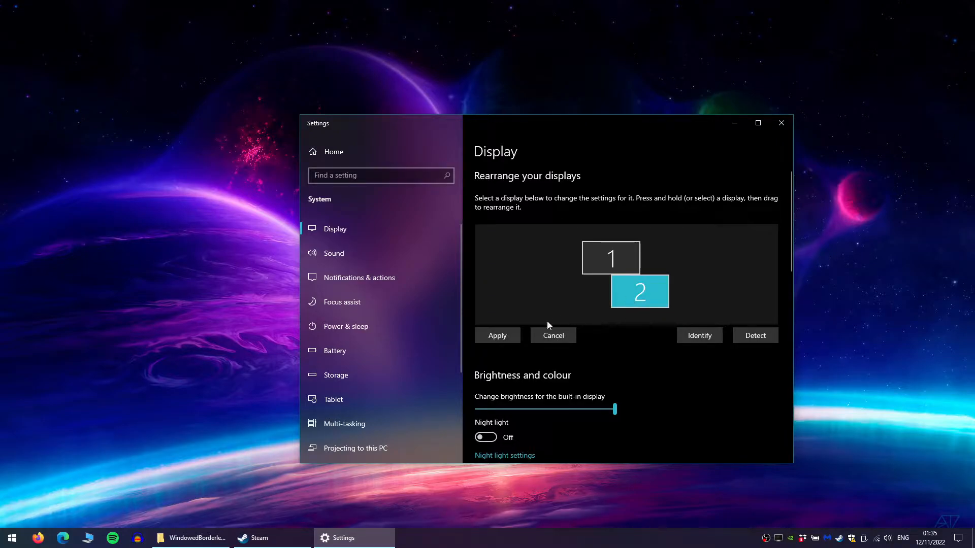
click(497, 336)
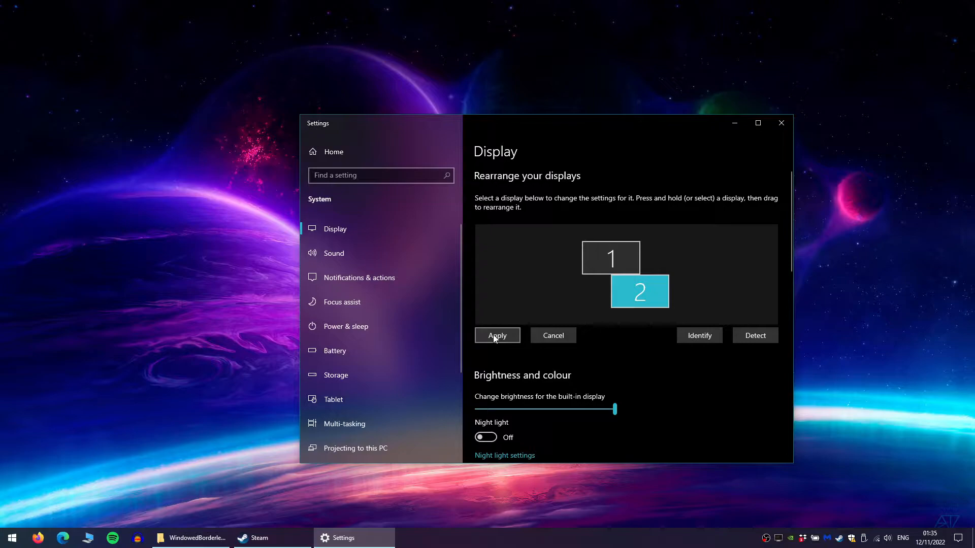
click(497, 335)
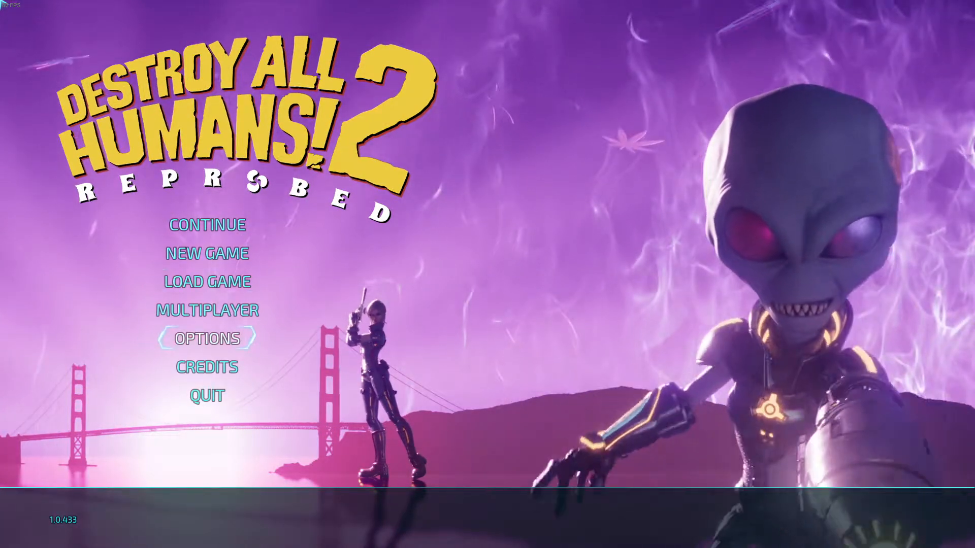
Step: Review the Video options, then launch a split-screen Multiplayer game from the main menu
click(206, 339)
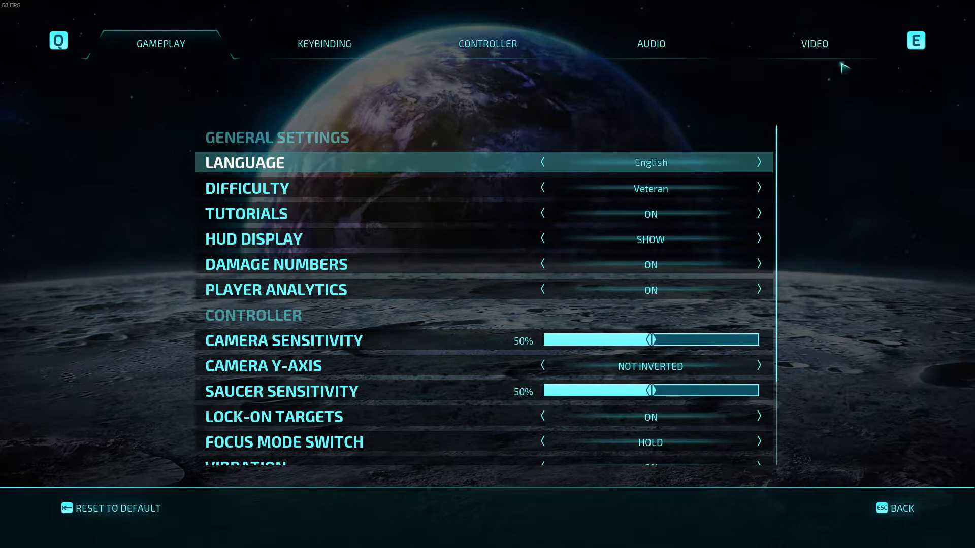
click(814, 44)
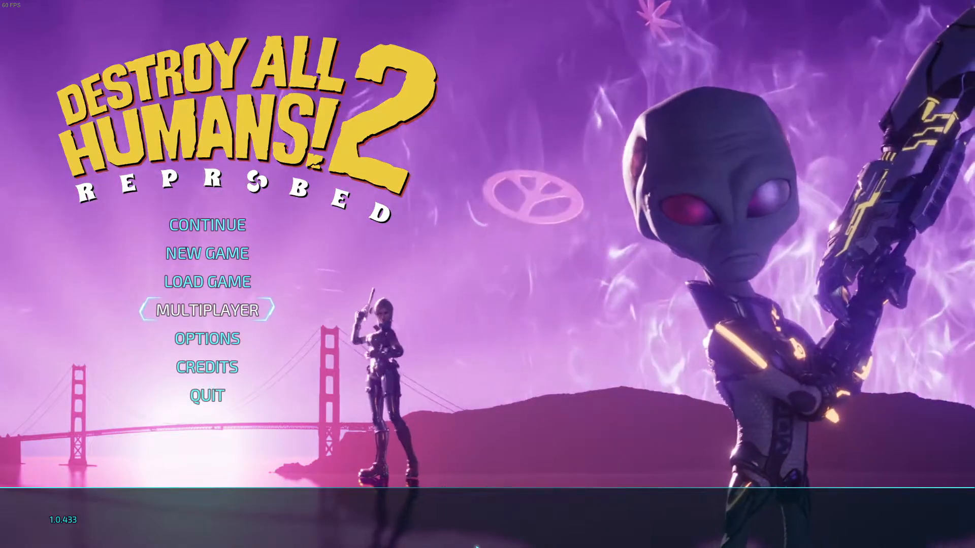
click(207, 309)
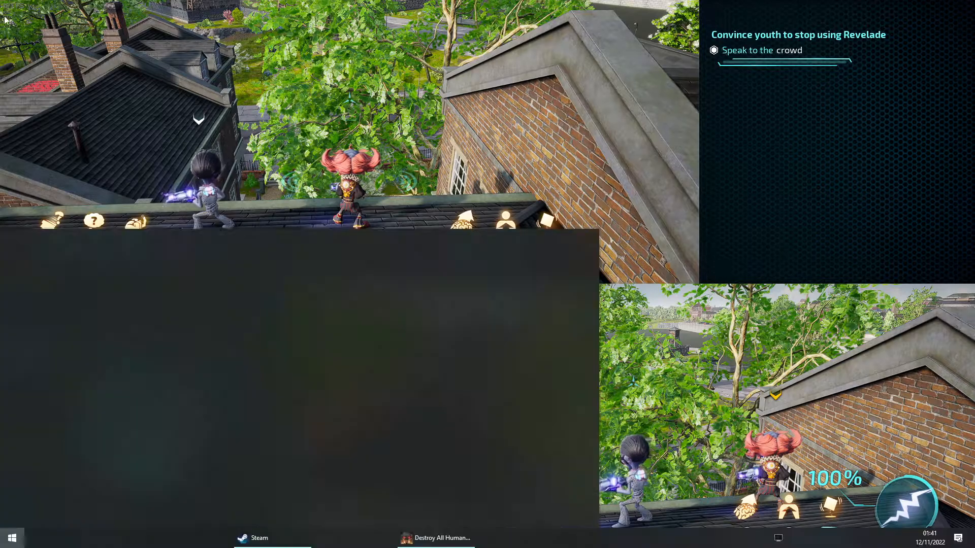
Step: Enter a 3000 × 2160 resolution in the tool's Game settings for Destroy All Humans! 2
click(11, 538)
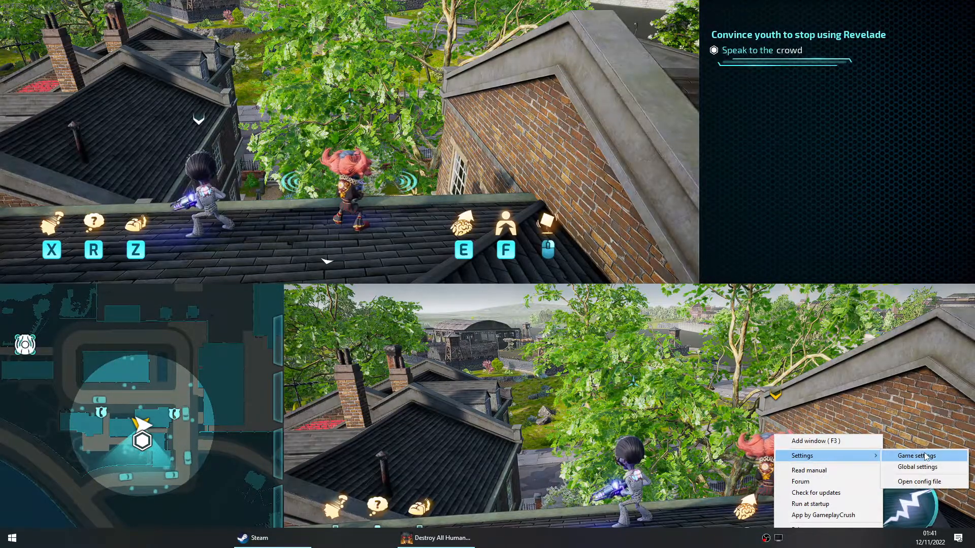
click(915, 456)
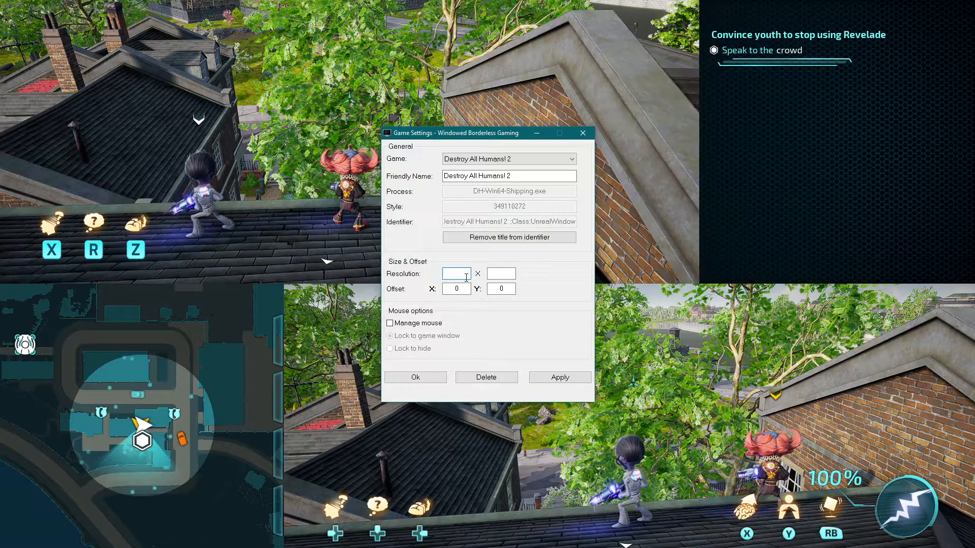
text(3000)
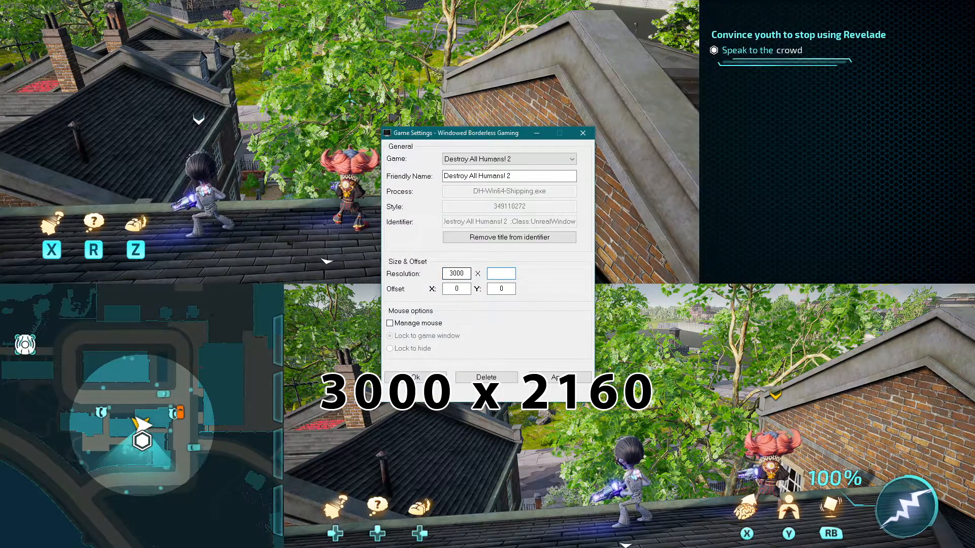
text(2160)
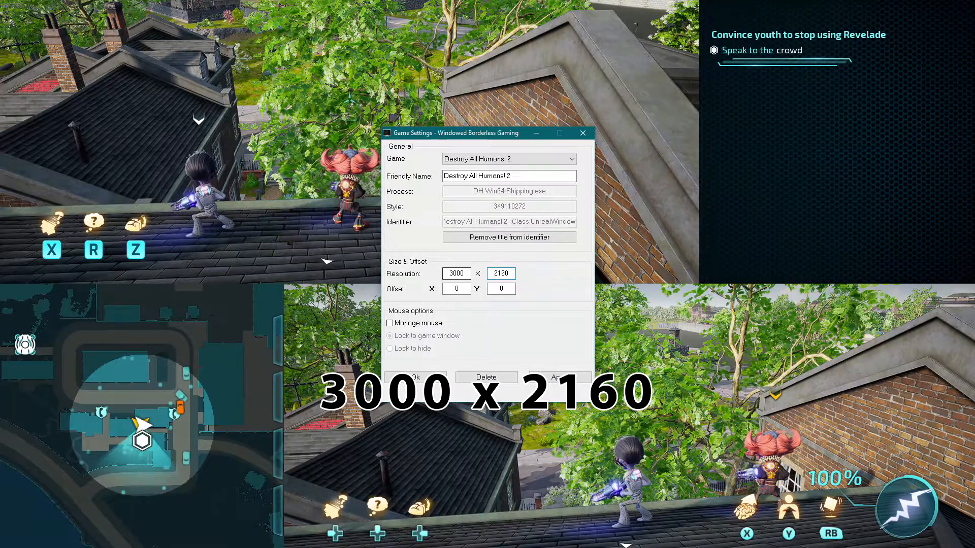